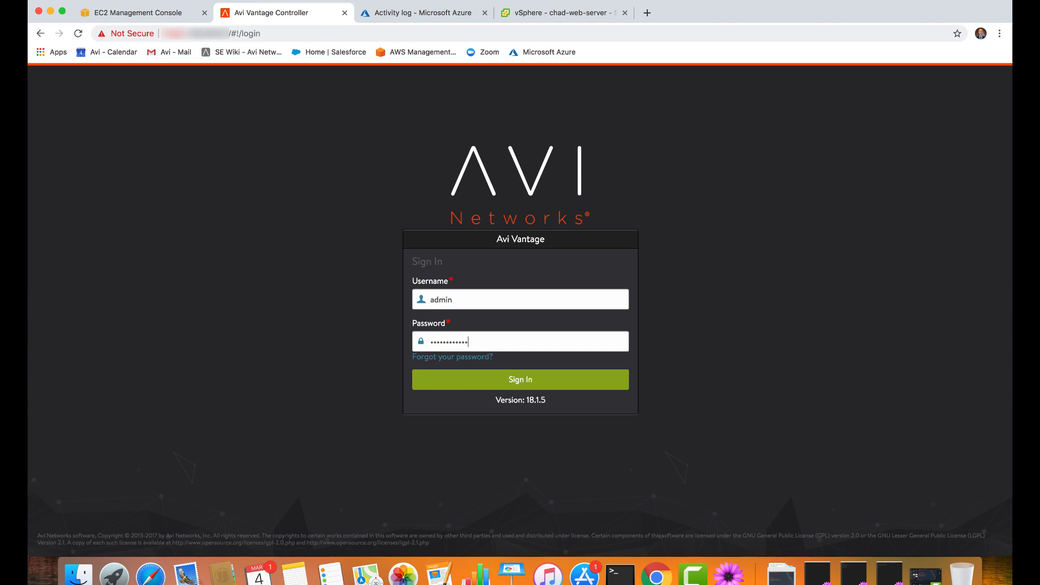
# - Sign in as admin and review the infrastructure dashboard, per-cloud service engines and clouds
pyautogui.click(520, 379)
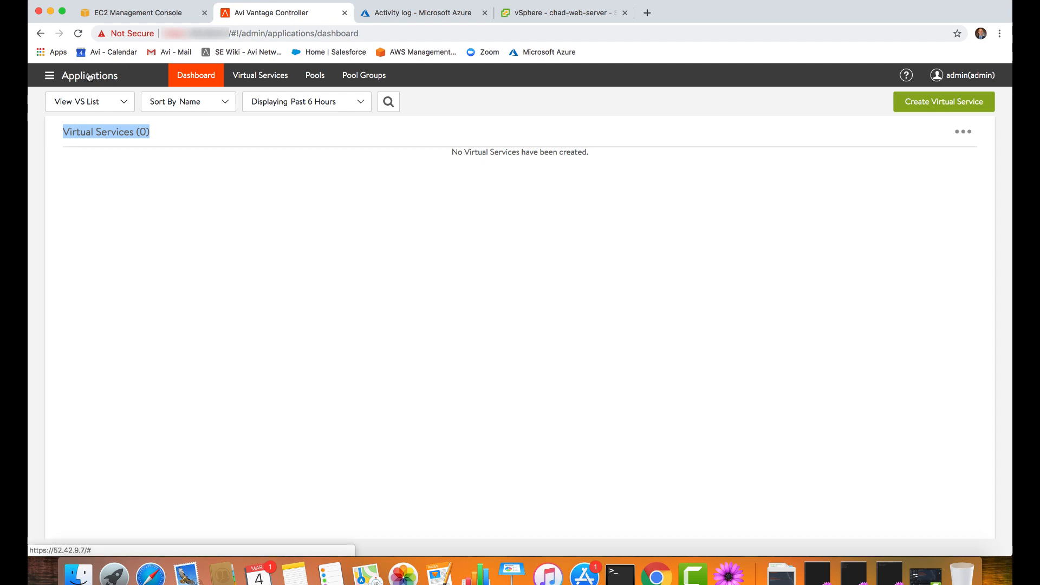
pyautogui.click(46, 75)
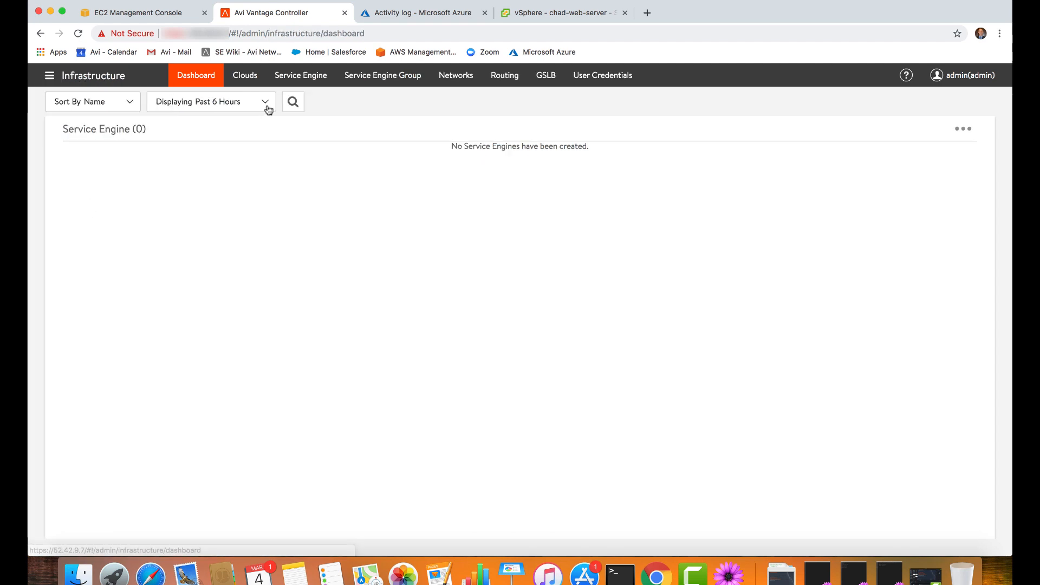
pyautogui.click(300, 75)
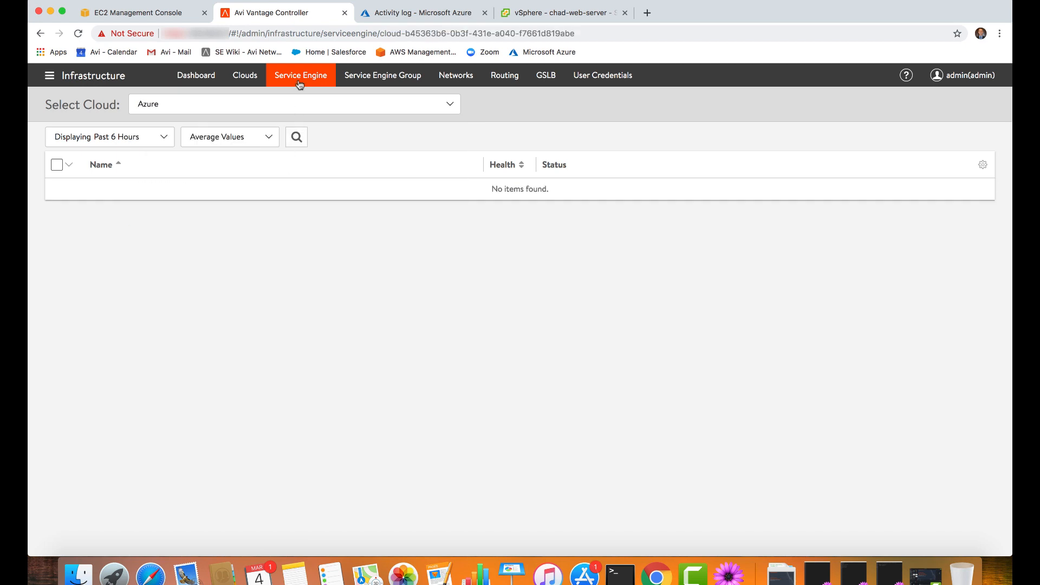
pyautogui.click(294, 104)
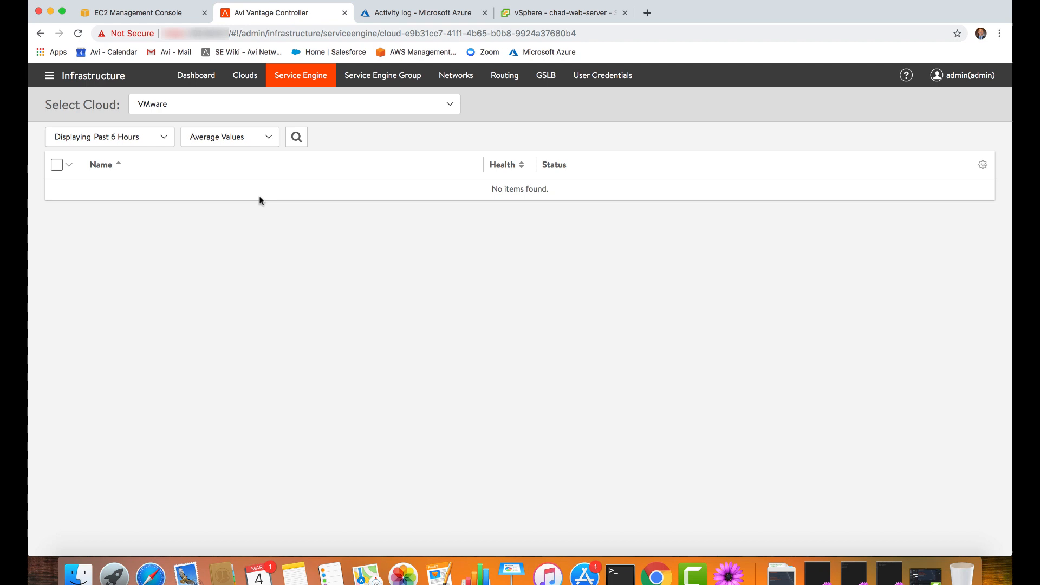
pyautogui.click(245, 76)
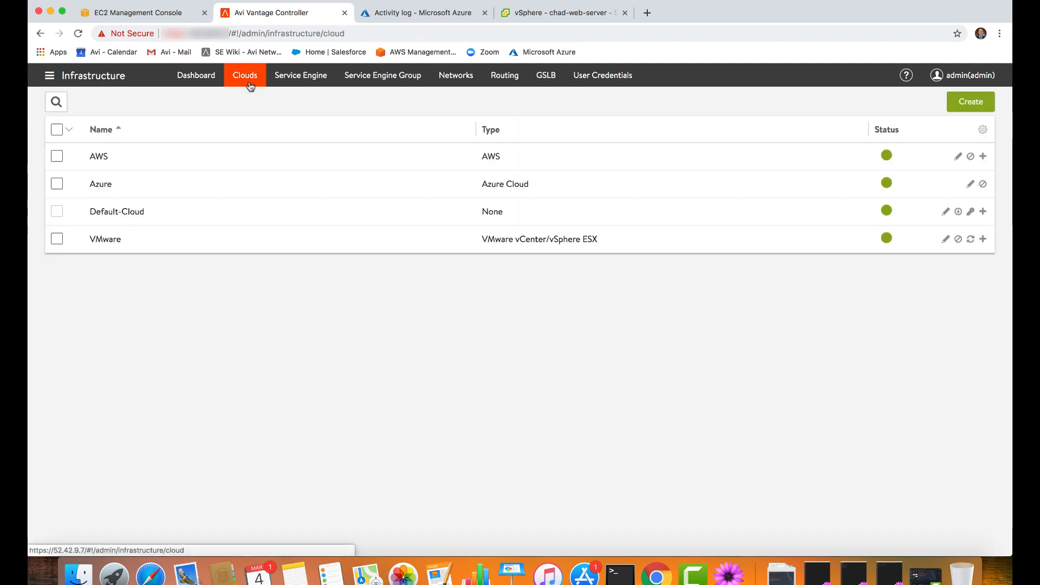
pyautogui.moveTo(511, 152)
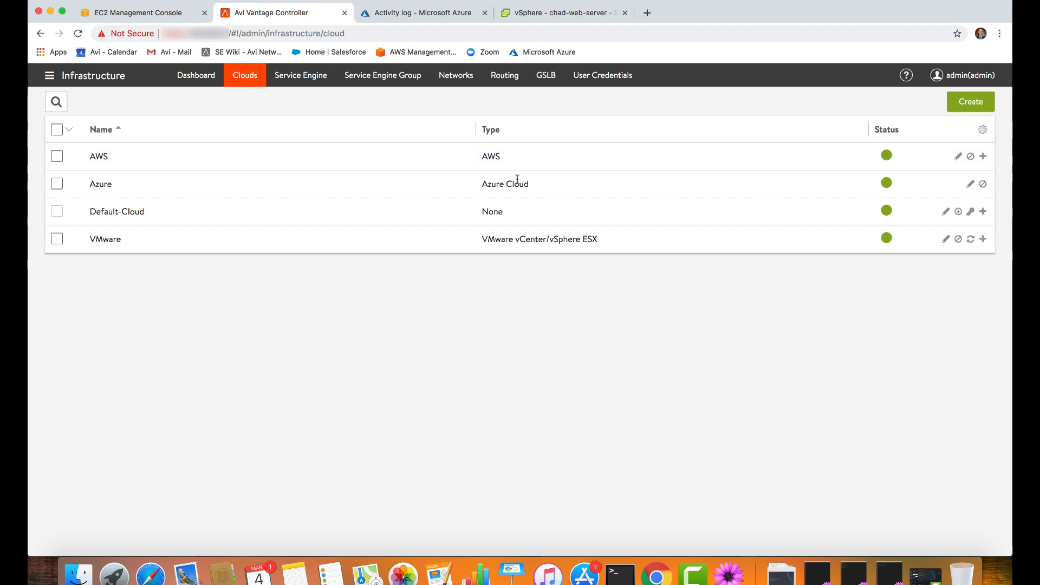
pyautogui.moveTo(599, 250)
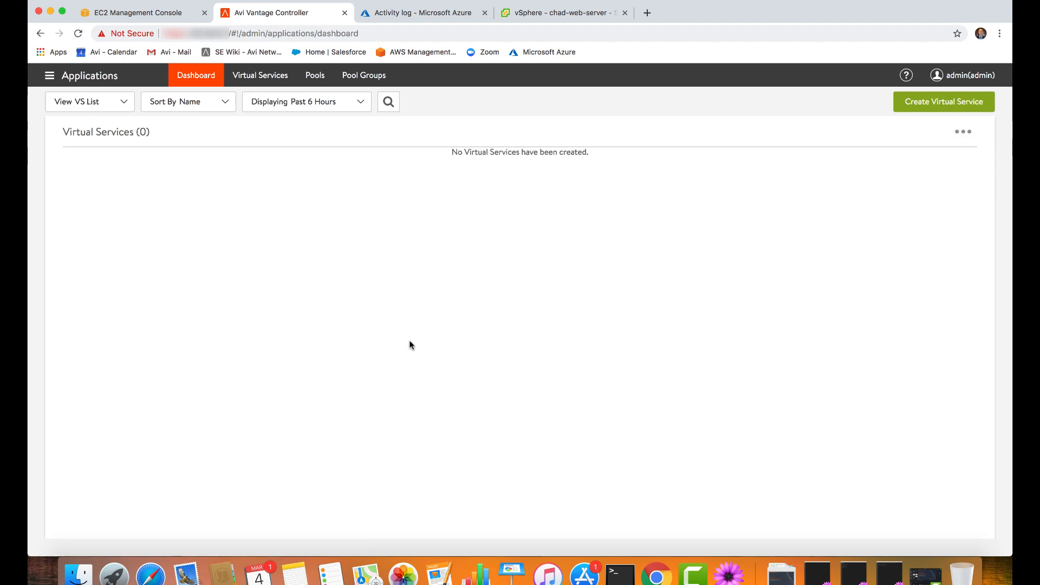
pyautogui.moveTo(620, 573)
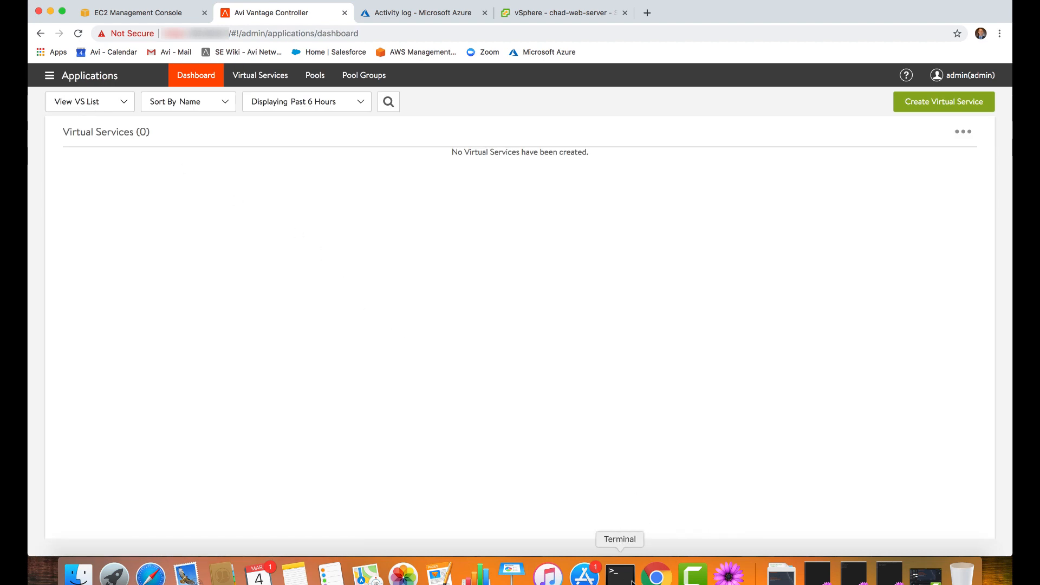
# - Run ansible-playbook app_aws.yml in Terminal to deploy app1-aws-app
pyautogui.click(620, 578)
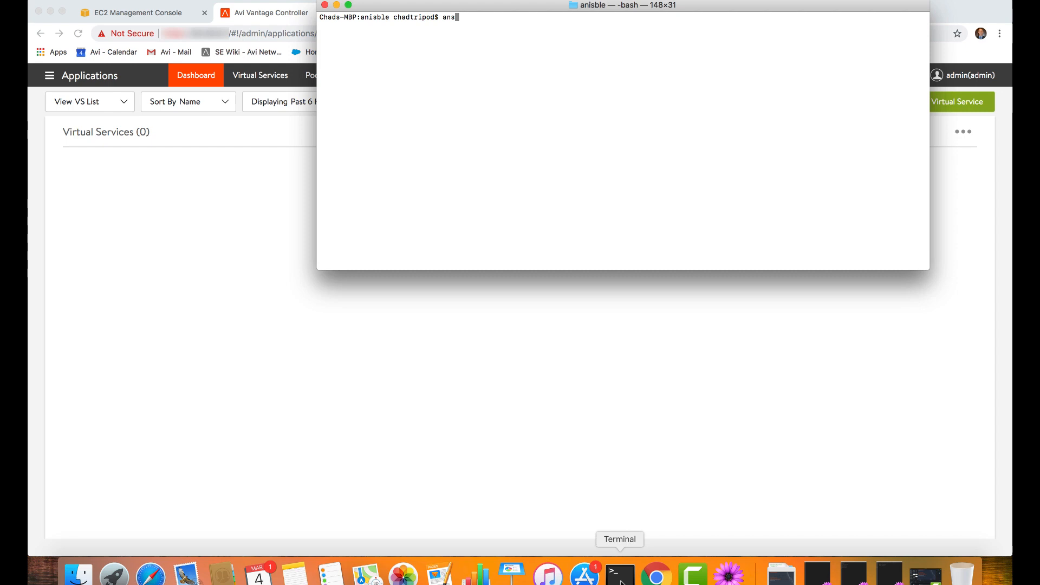
pyautogui.write('ible-playbook a')
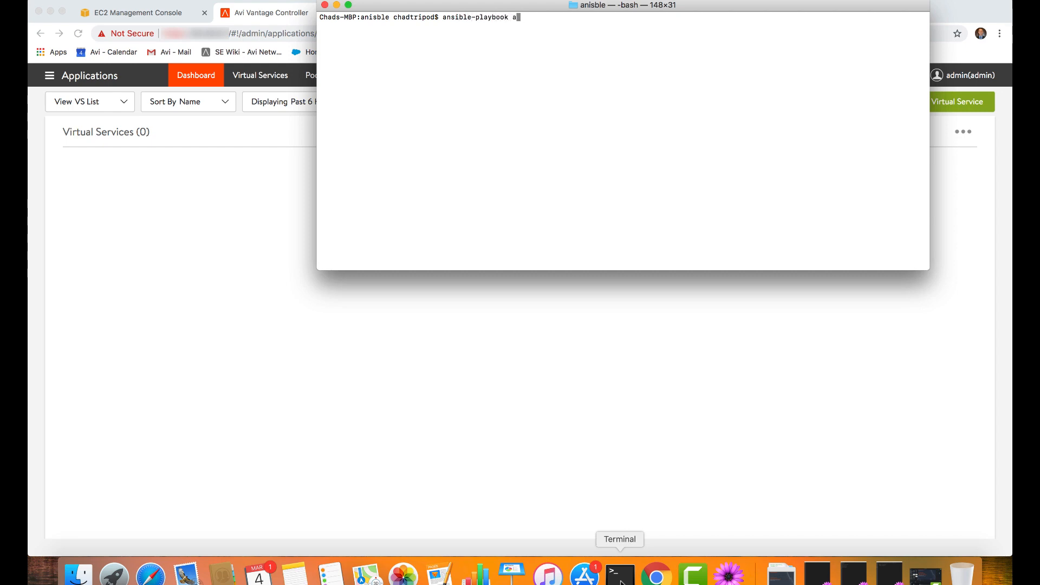
pyautogui.write('pp_aws')
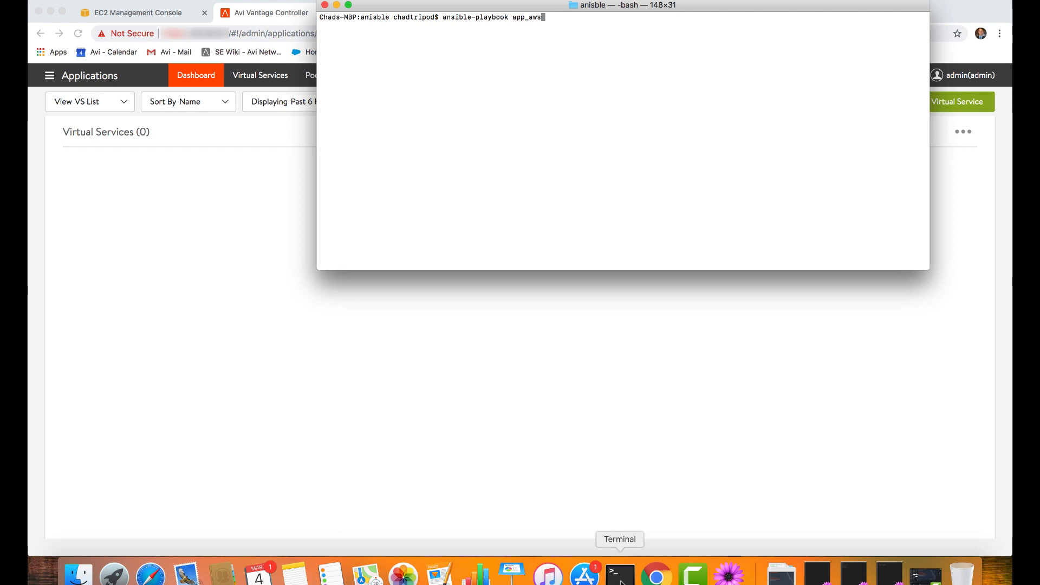
pyautogui.write('.yml')
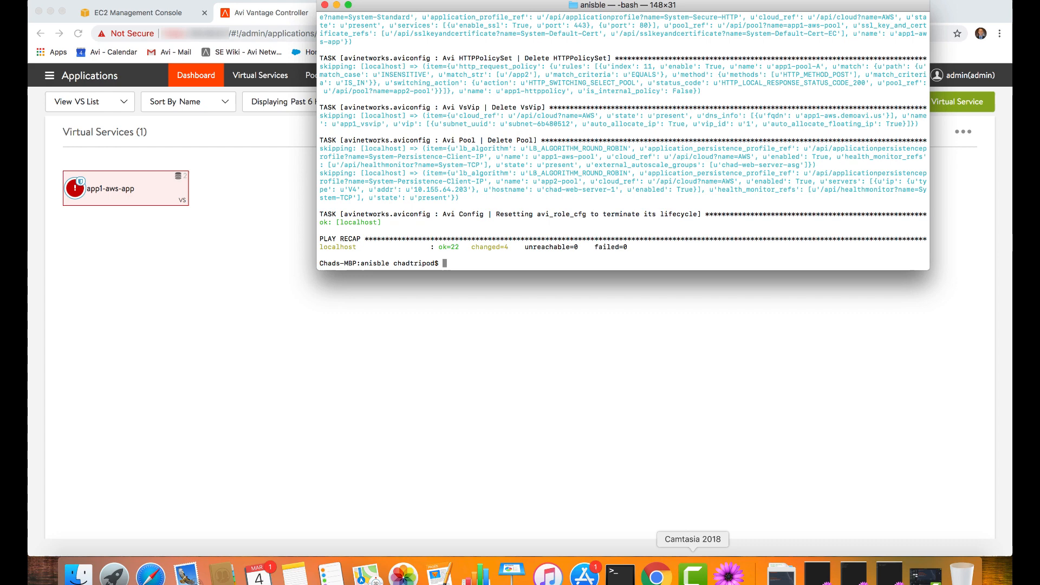
pyautogui.moveTo(293, 416)
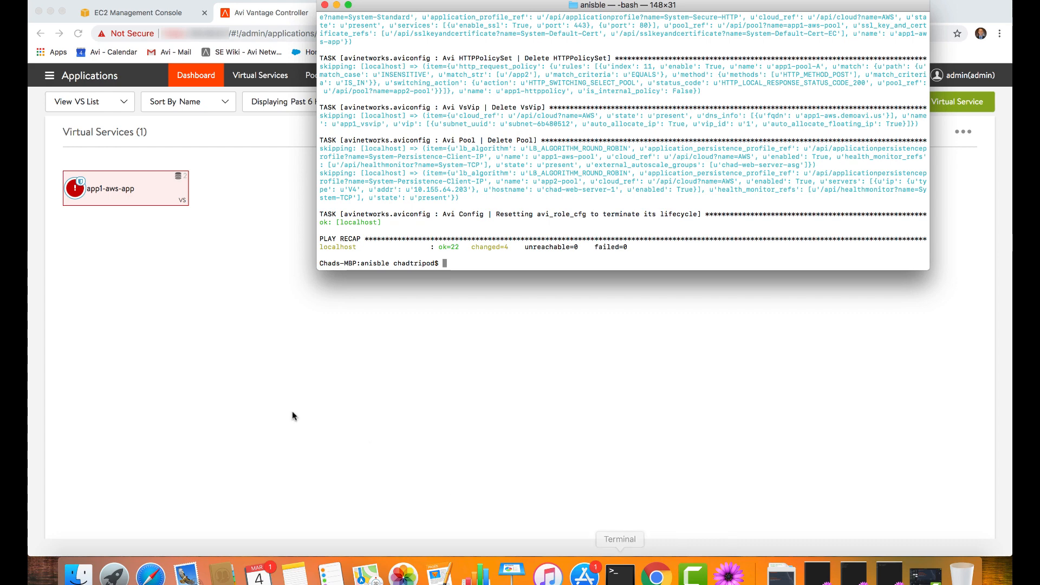
pyautogui.moveTo(80, 187)
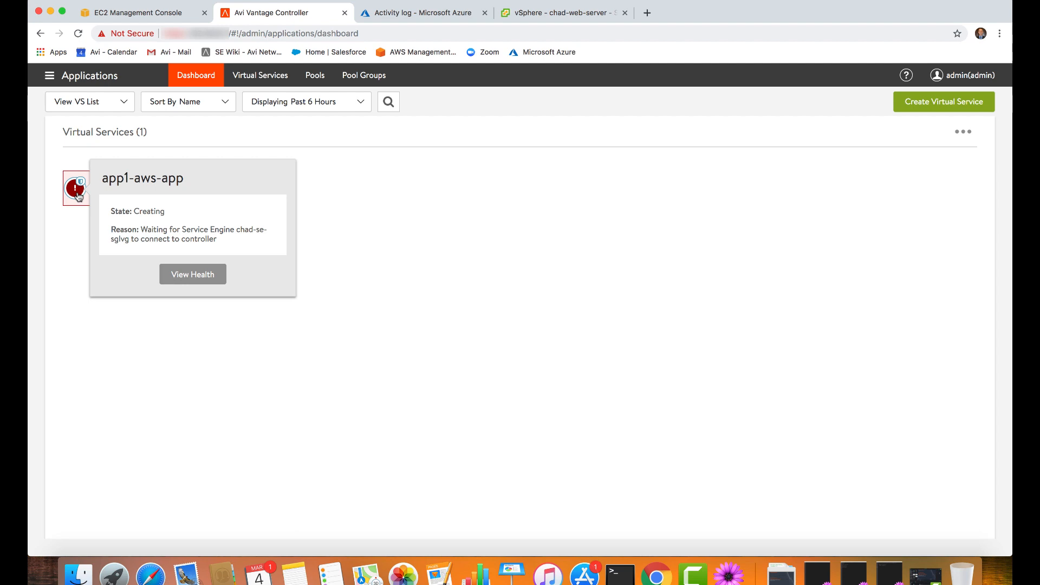
# - Inspect the new service engines chad-se-rcepi and chad-se-sglvg on the Infrastructure dashboard
pyautogui.click(48, 75)
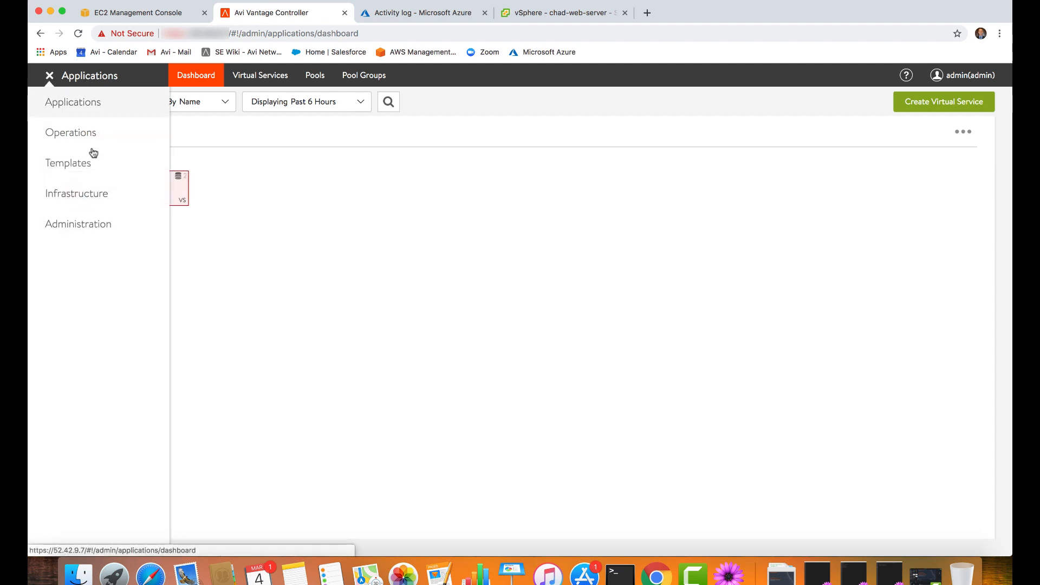
pyautogui.click(76, 194)
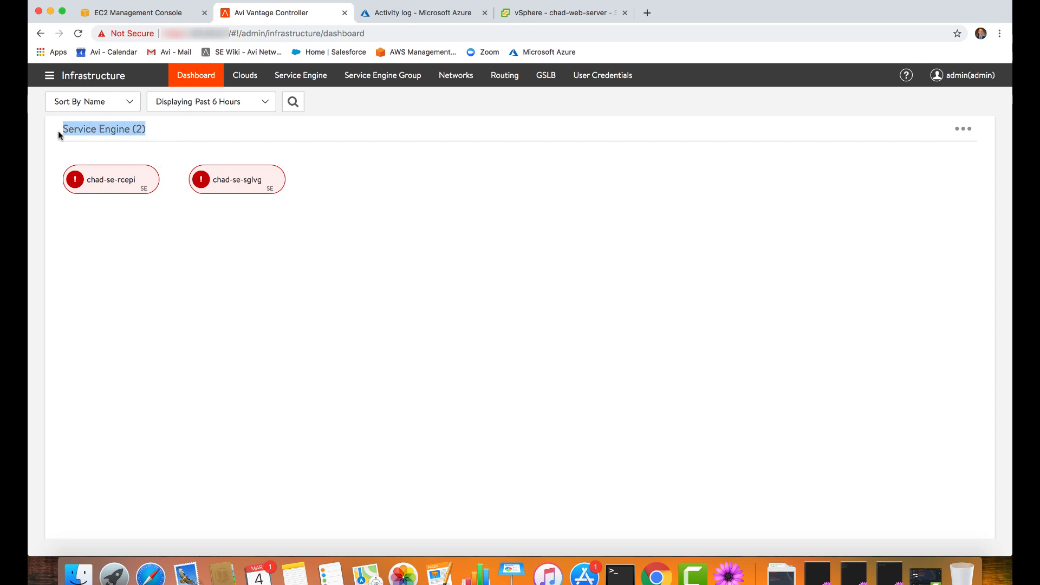
pyautogui.moveTo(97, 184)
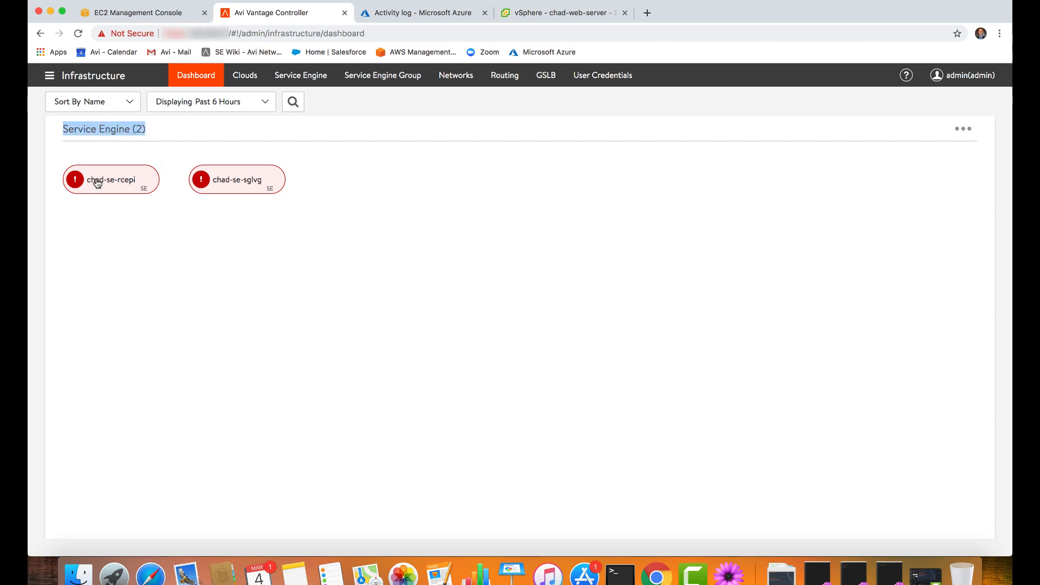
pyautogui.click(202, 179)
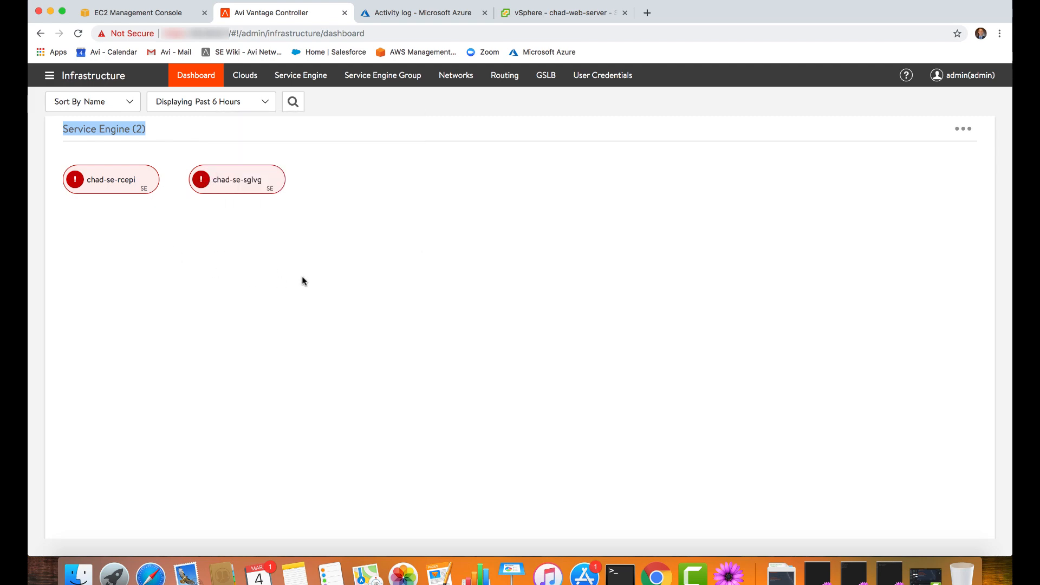
pyautogui.click(138, 12)
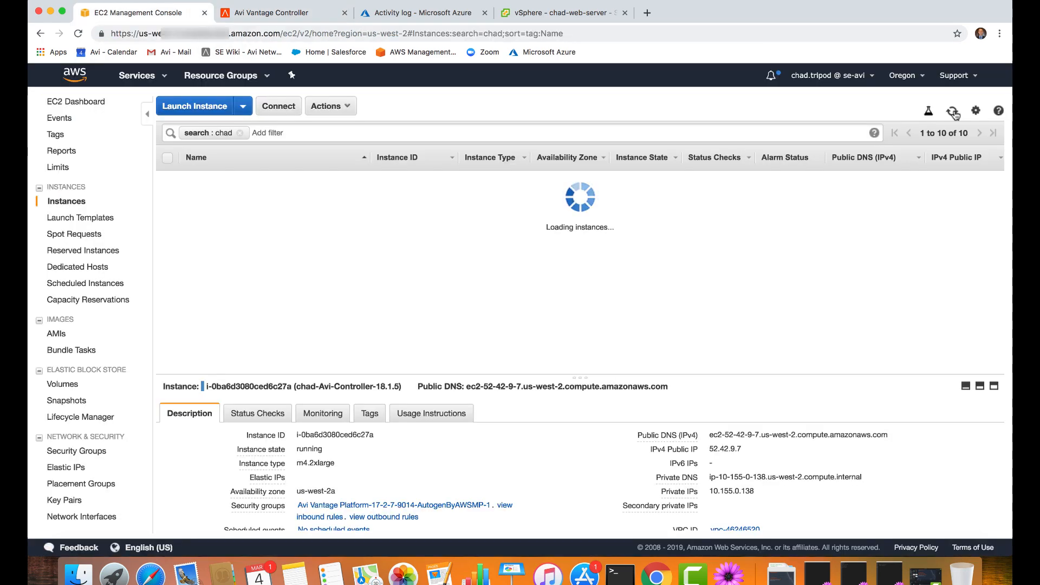
# - Refresh the EC2 instances and view the chad-se-sglvg instance details
pyautogui.click(954, 110)
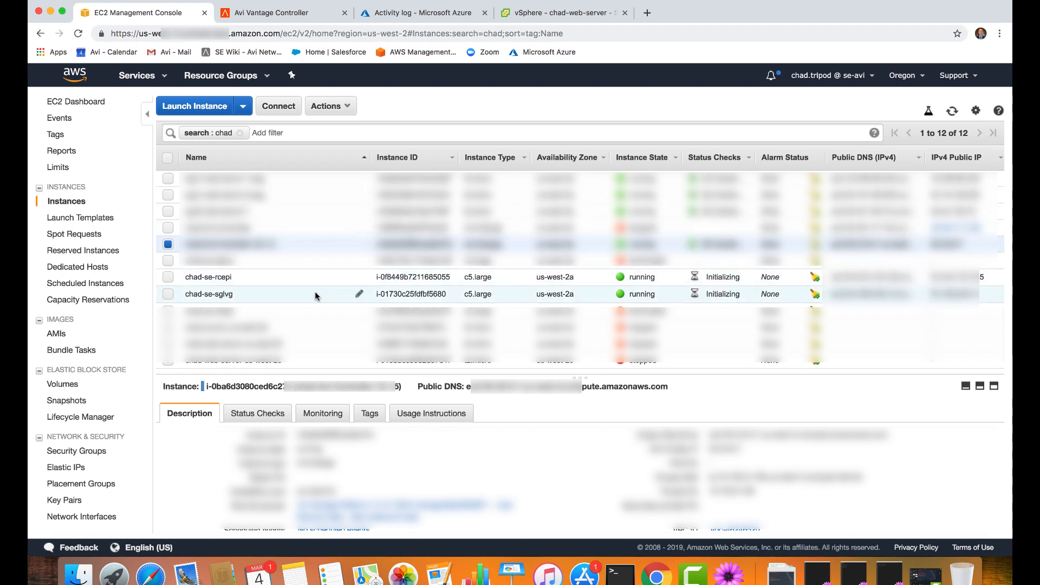
pyautogui.click(230, 277)
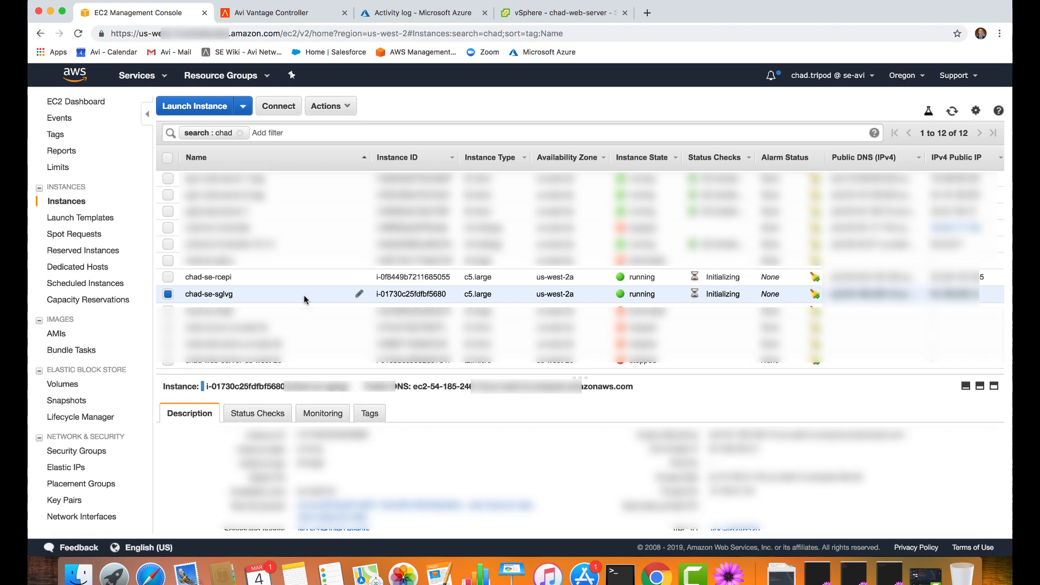
pyautogui.click(278, 12)
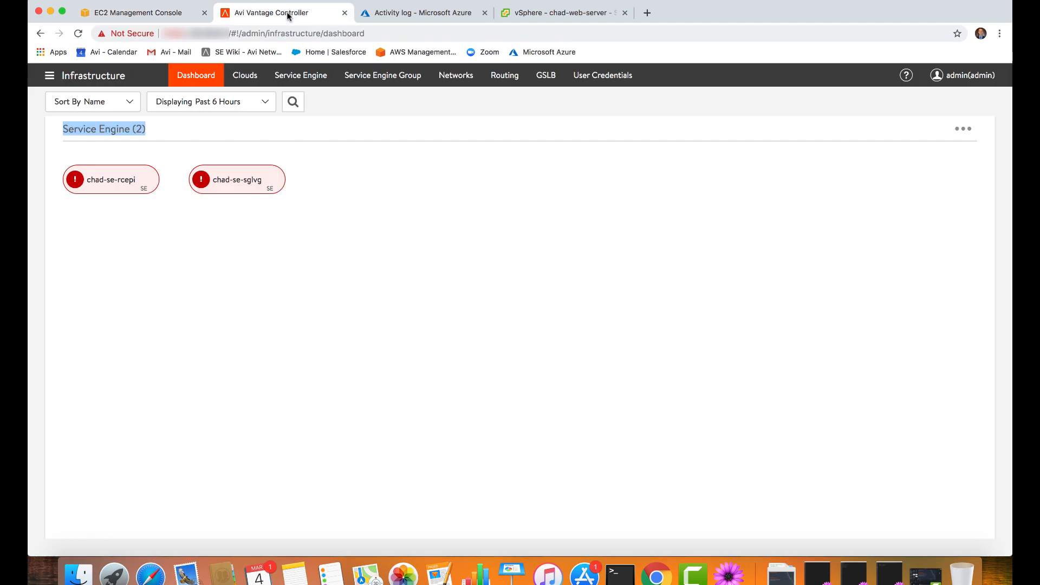
# - Show the Applications Virtual Services list containing app1-aws-app
pyautogui.click(49, 75)
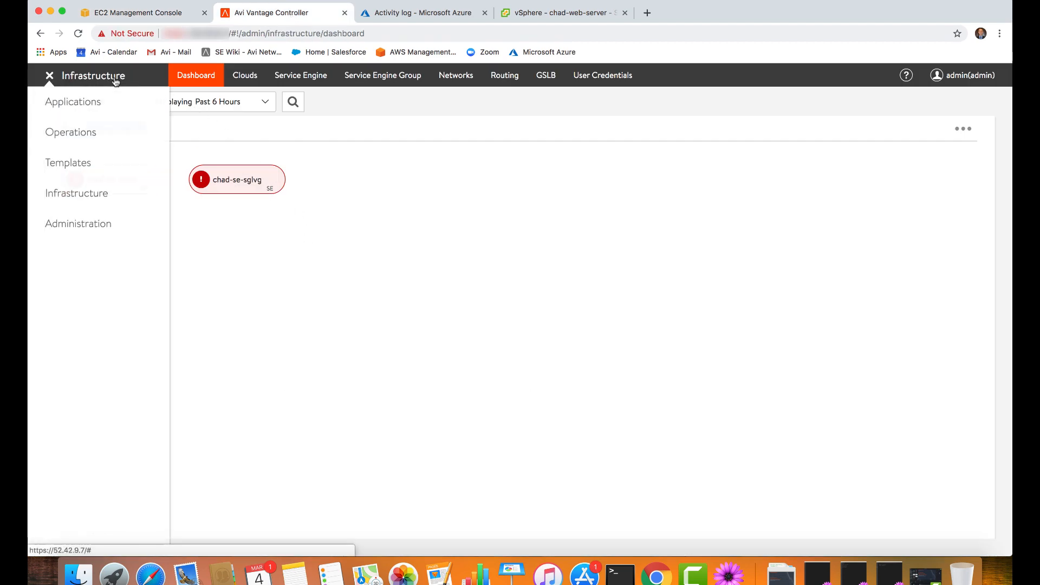
pyautogui.click(73, 102)
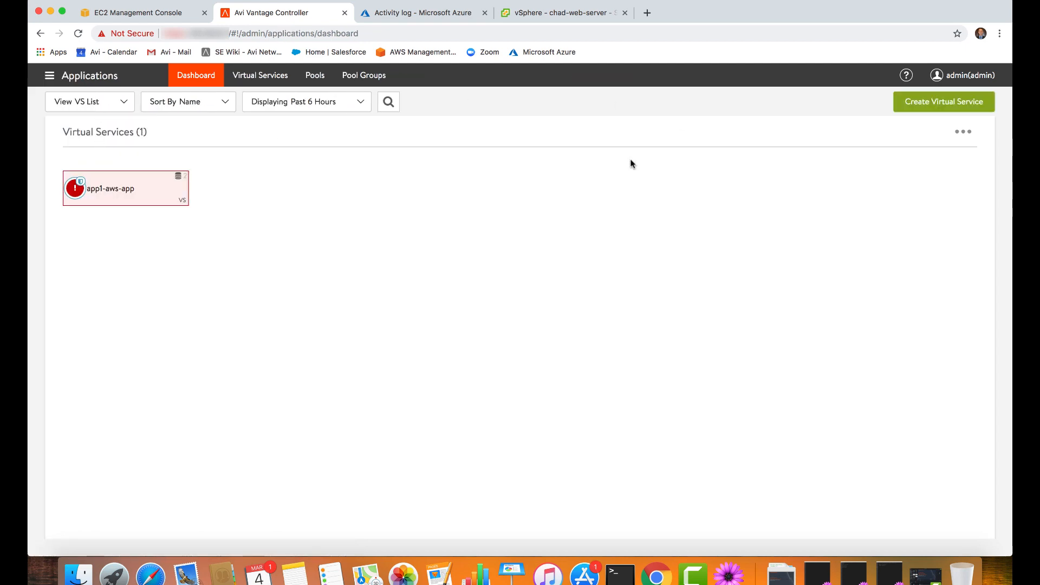
pyautogui.click(260, 76)
pyautogui.write('ansible-playbook app')
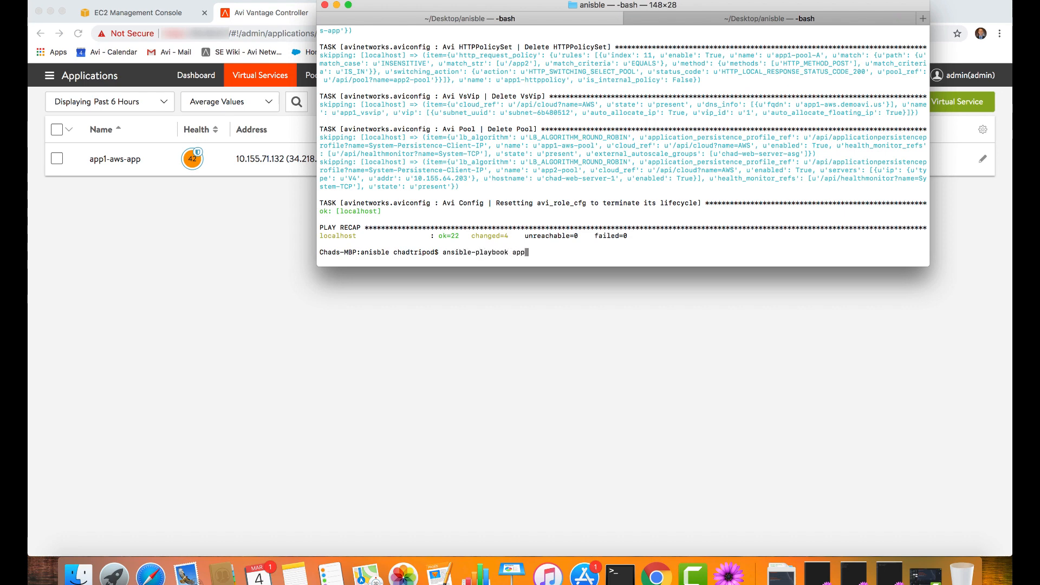
# - Run ansible-playbook app_azure.yml to add app1-azure-app
pyautogui.write('_azure.')
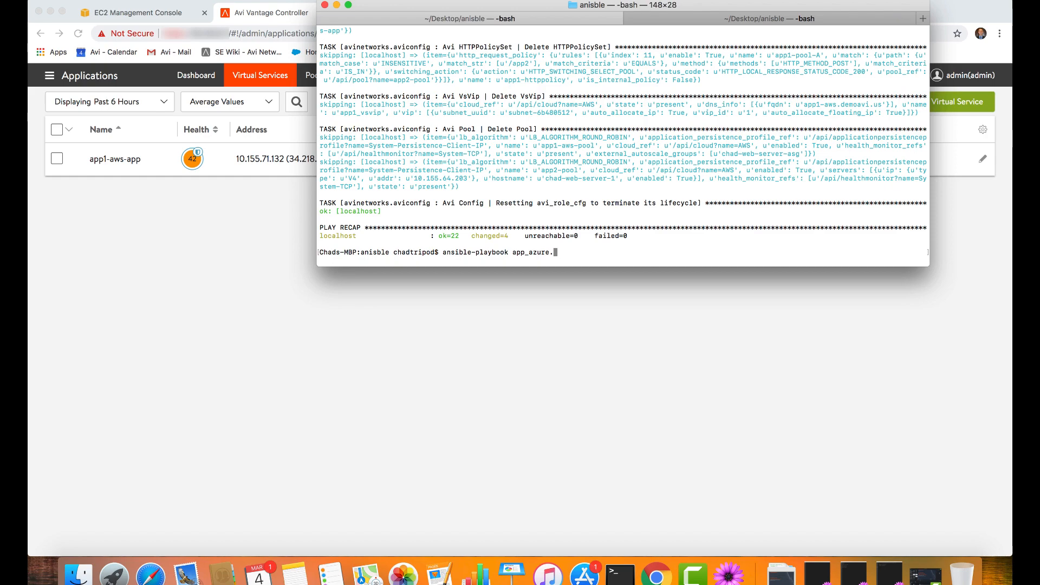
pyautogui.write('yml')
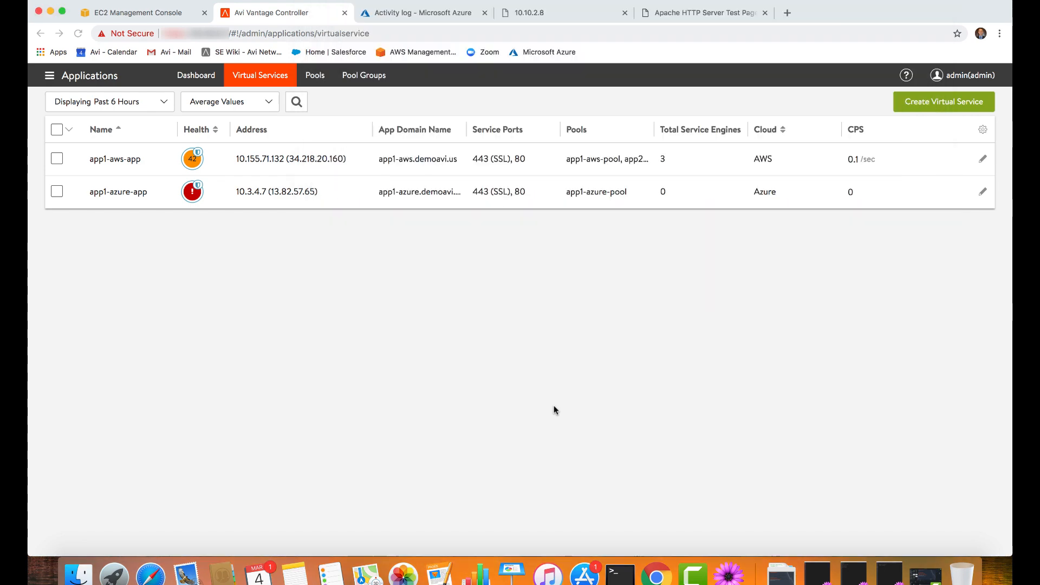
pyautogui.click(620, 574)
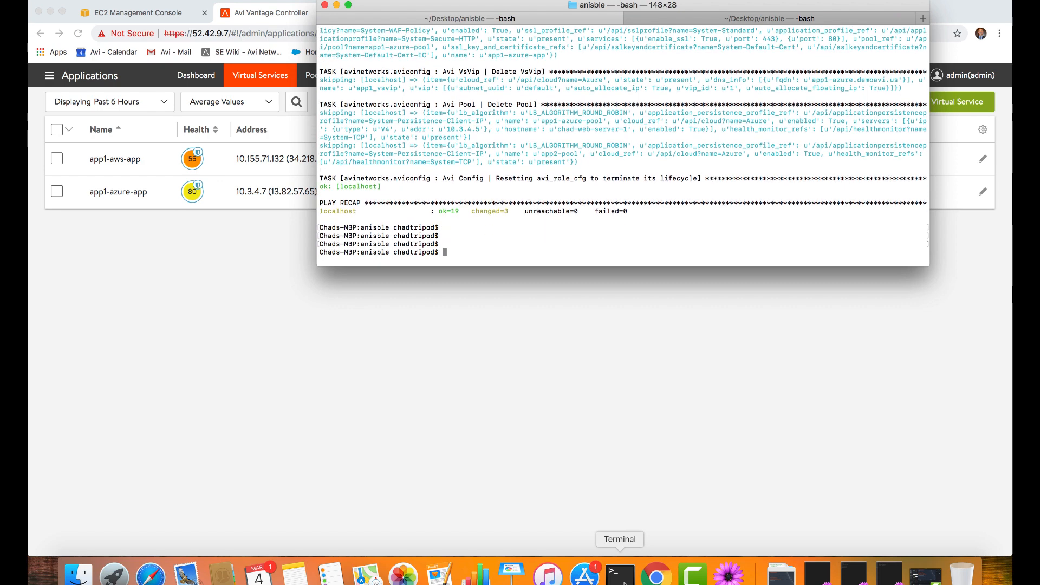
# - Run ansible-playbook app_vmware.yml to add app1-vmware-app
pyautogui.write('ansib')
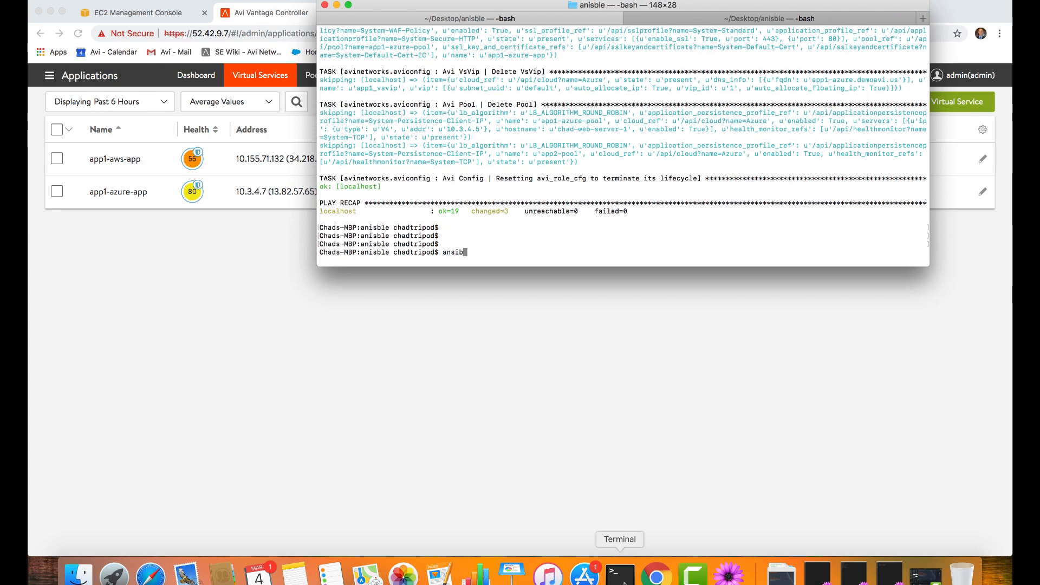
pyautogui.write('-')
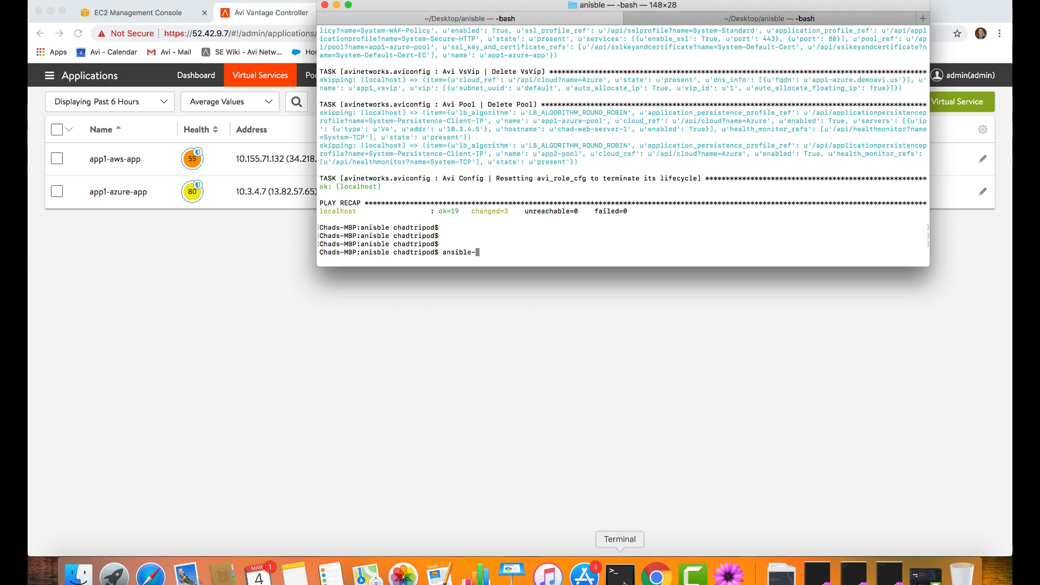
pyautogui.write('playbook')
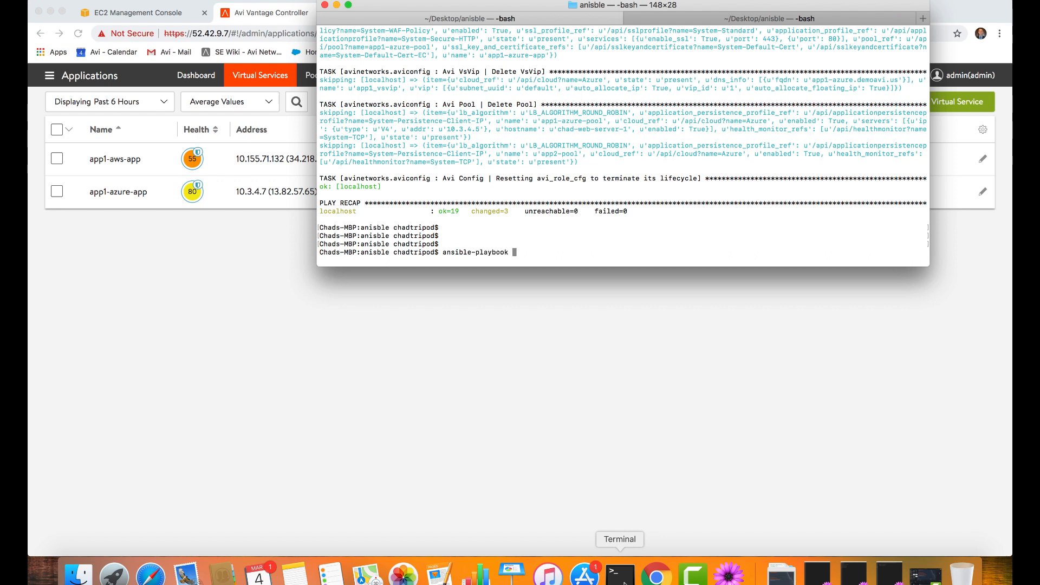
pyautogui.write('app_vmware.yml')
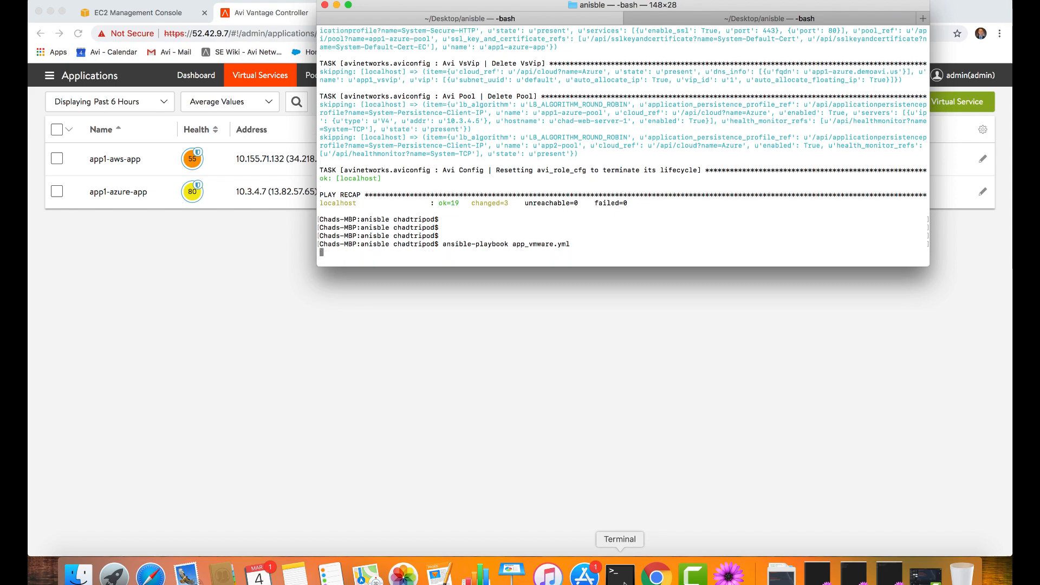
pyautogui.press('enter')
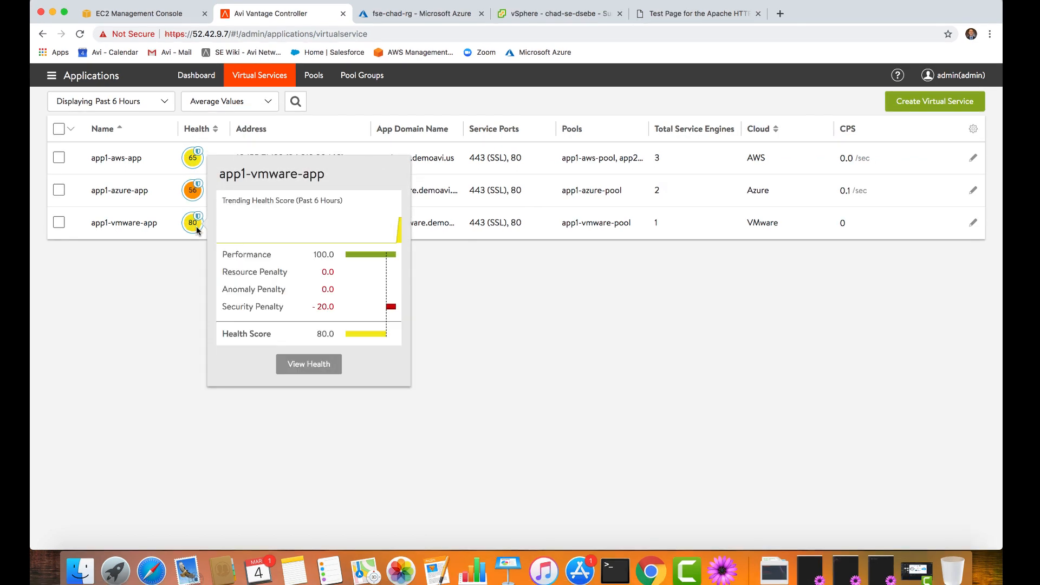
pyautogui.moveTo(234, 227)
pyautogui.write('curl')
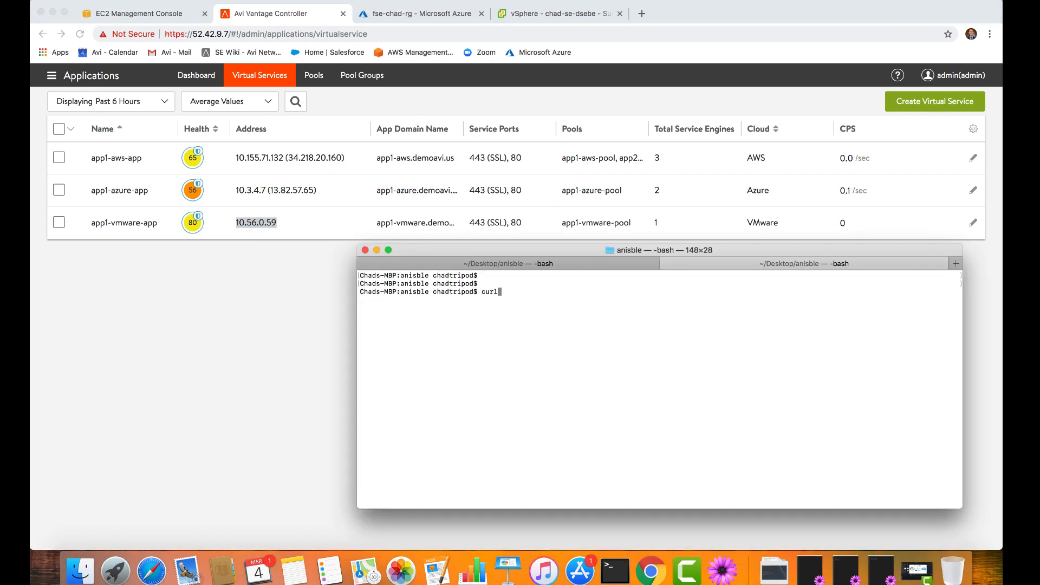
pyautogui.write('-v')
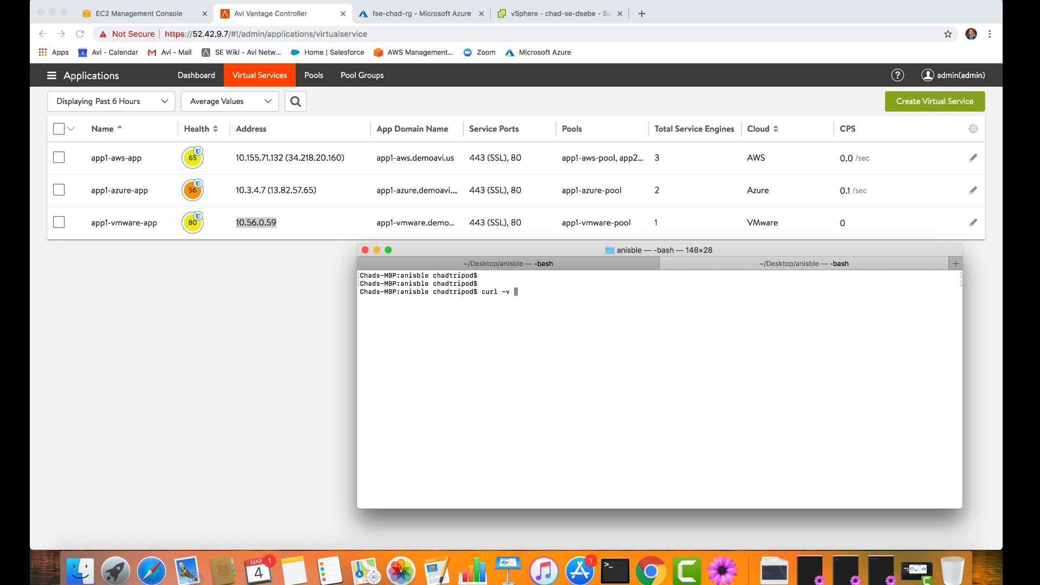
pyautogui.write('http://10.56.0.59/')
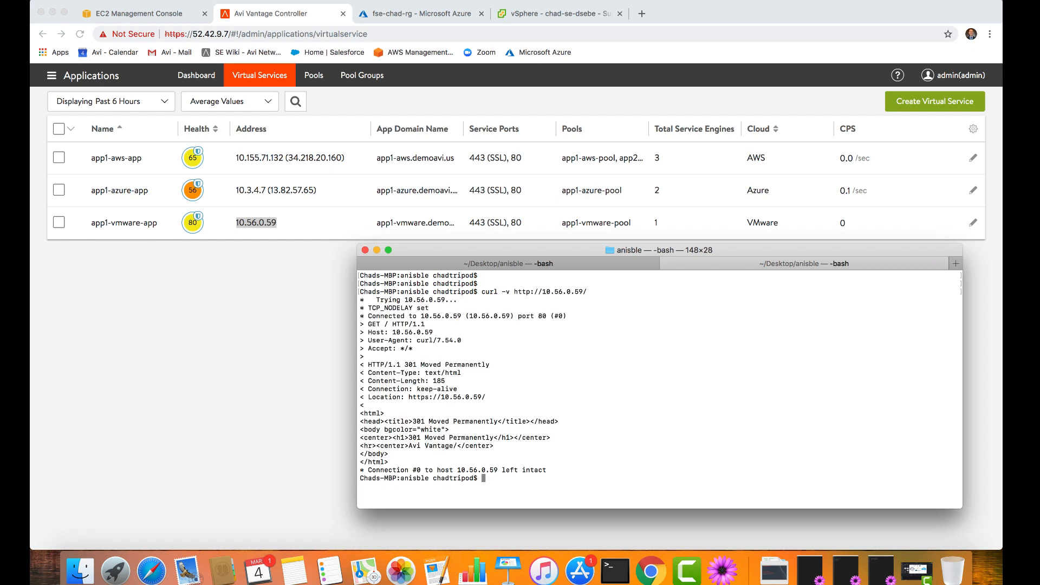
pyautogui.click(364, 250)
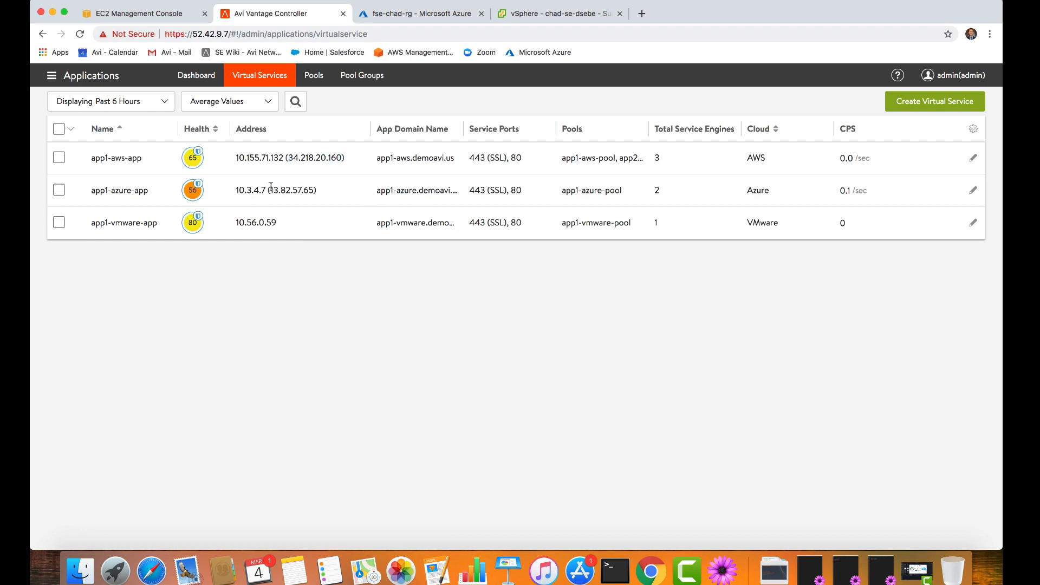
pyautogui.moveTo(332, 286)
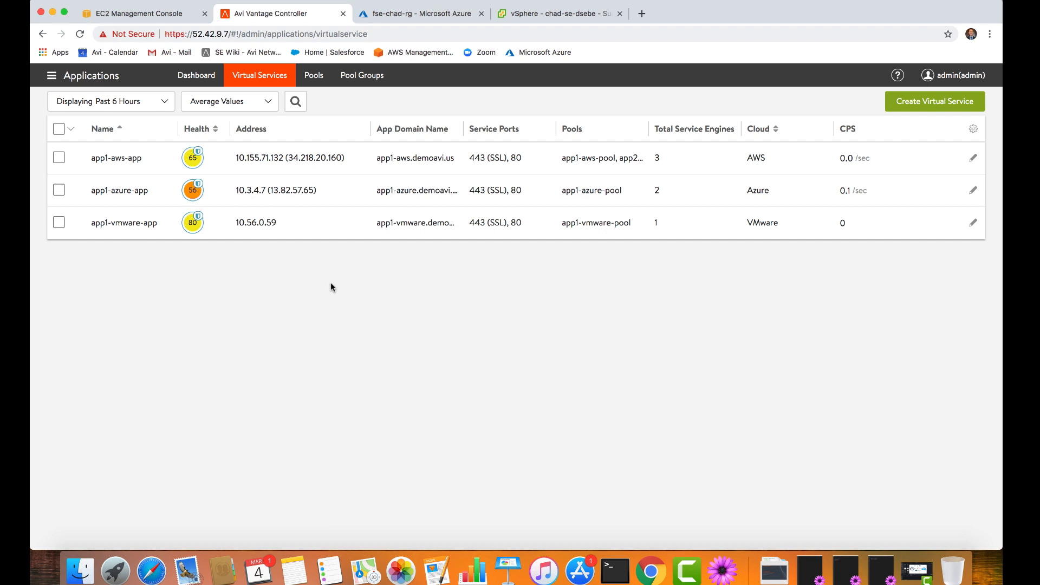
pyautogui.moveTo(344, 278)
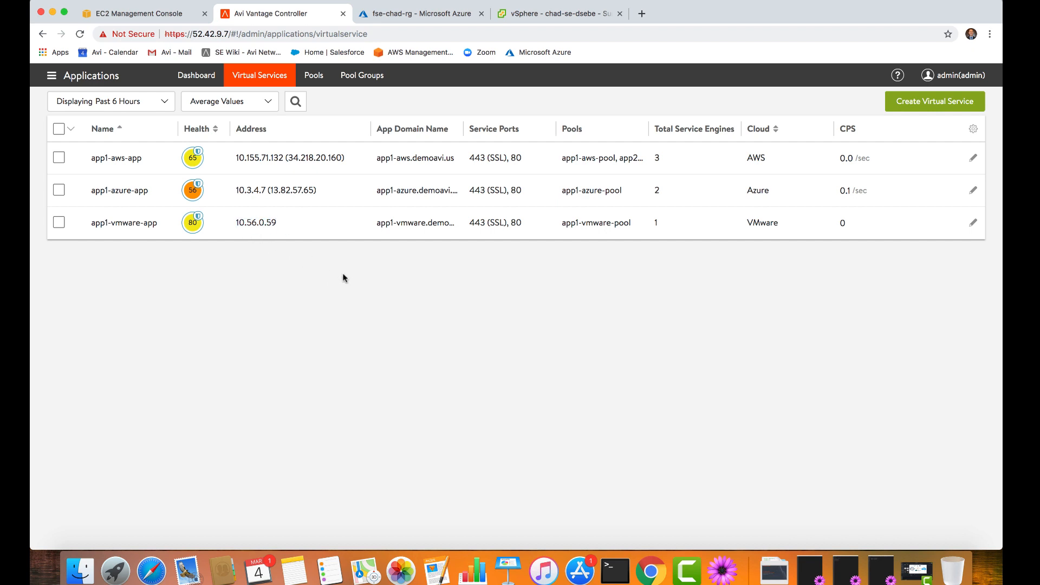
pyautogui.moveTo(770, 137)
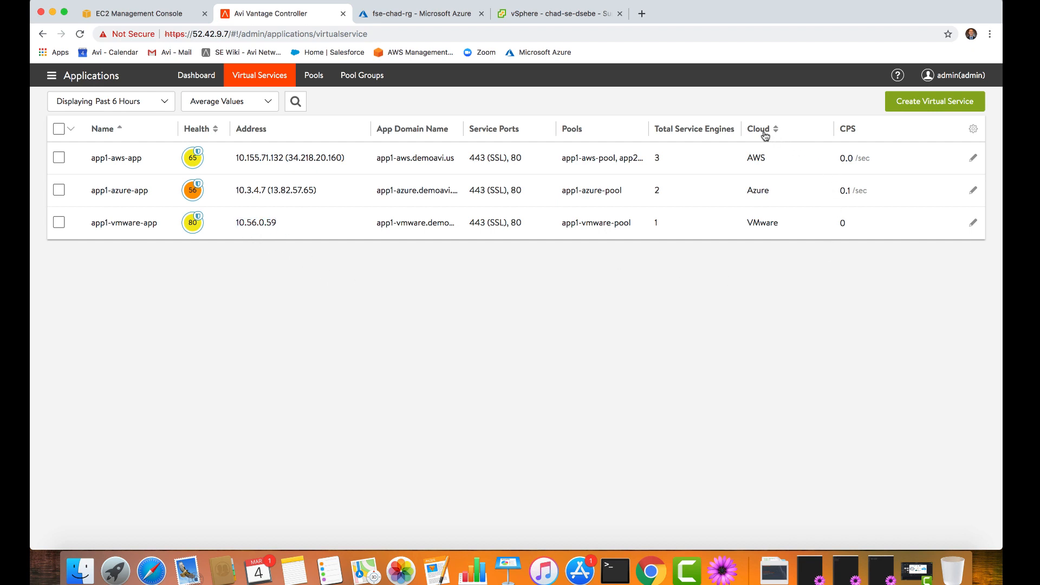
pyautogui.moveTo(764, 223)
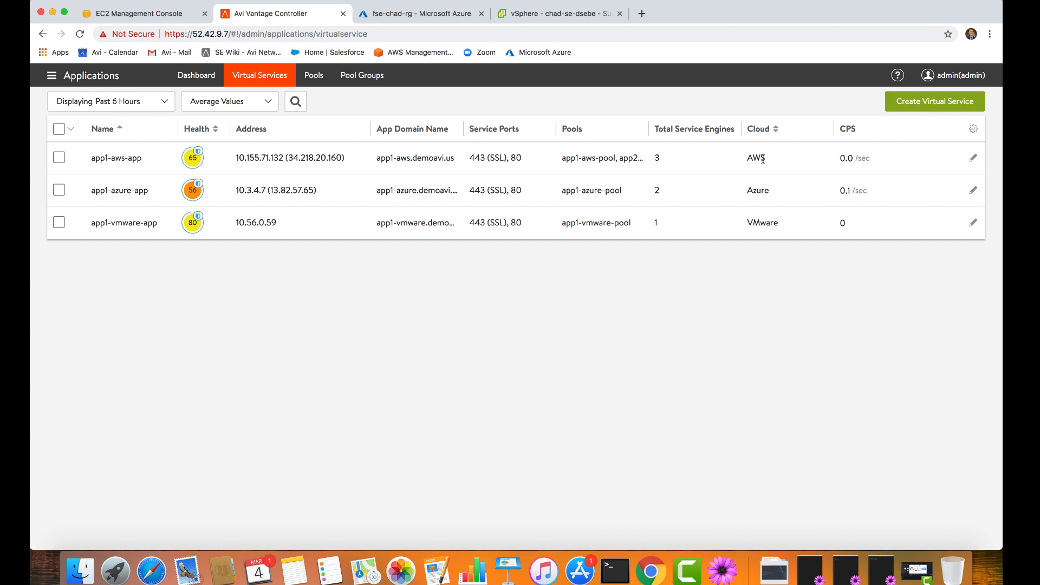
pyautogui.moveTo(794, 274)
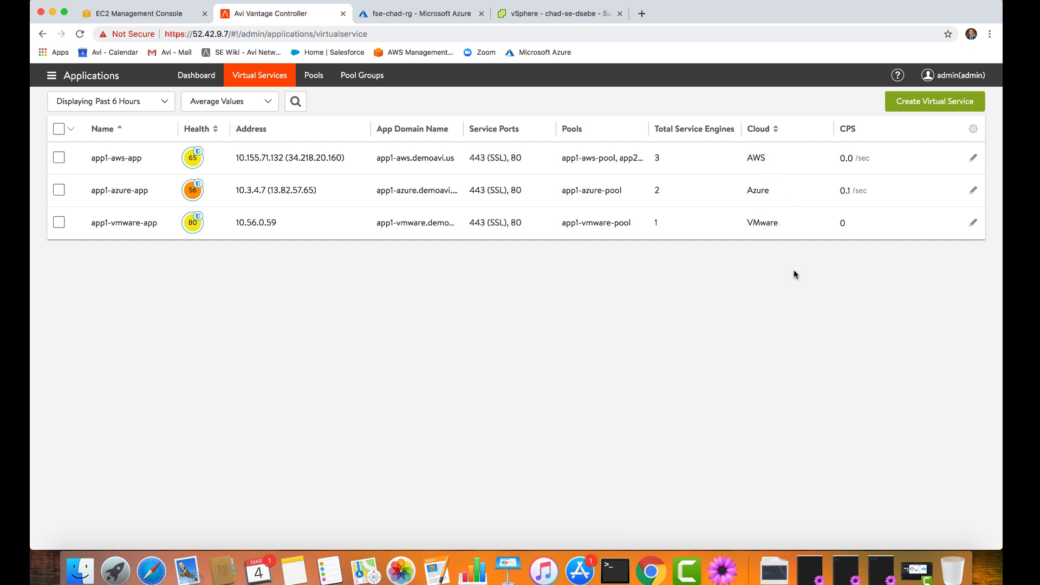